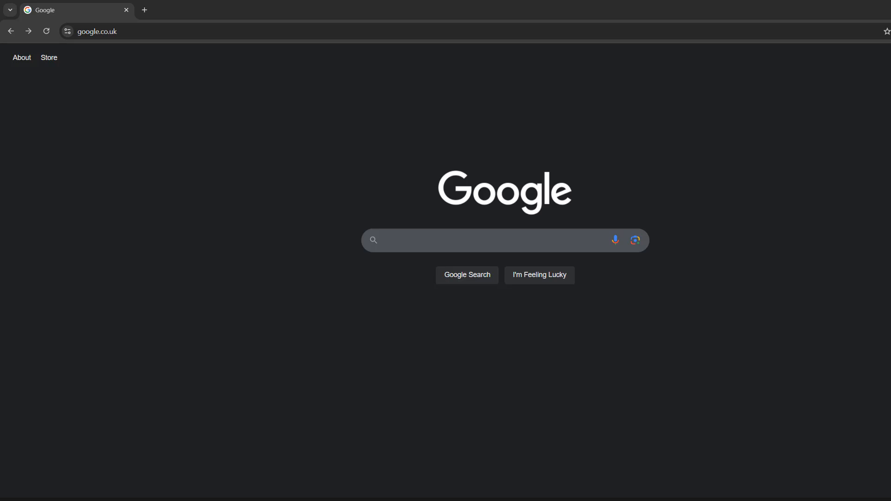
pyautogui.moveTo(174, 226)
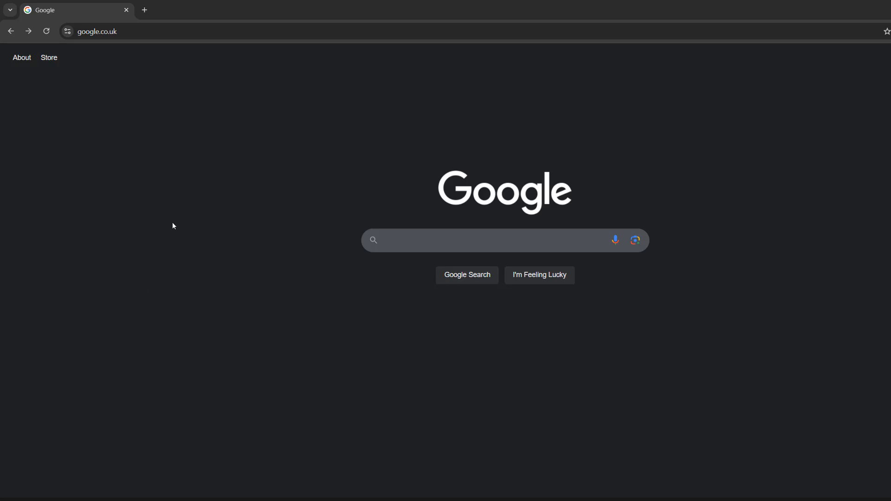
pyautogui.moveTo(147, 115)
pyautogui.write('chrome://settings/content/javascript')
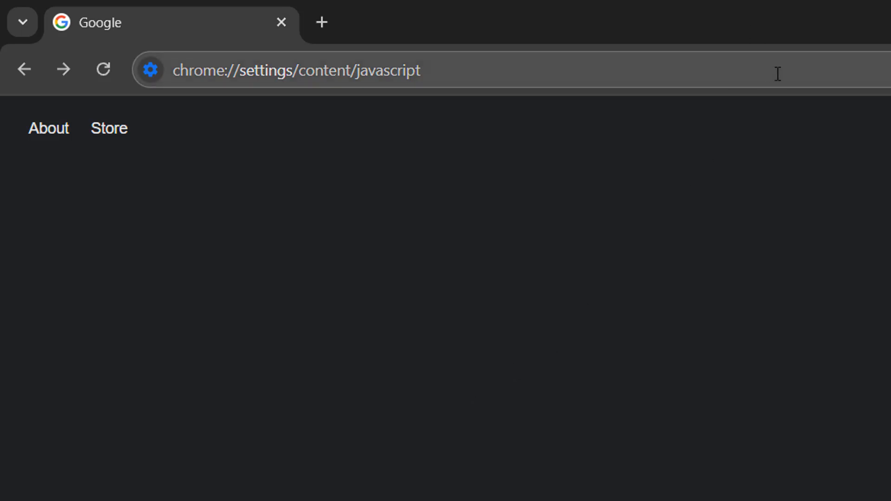
# Load the JavaScript site settings and make 'Don't allow sites to use JavaScript' the default.
pyautogui.click(455, 69)
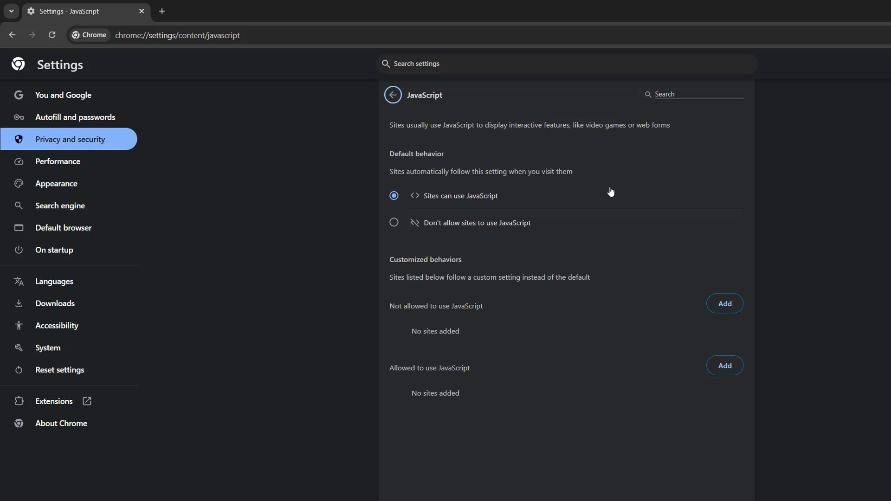
pyautogui.moveTo(402, 227)
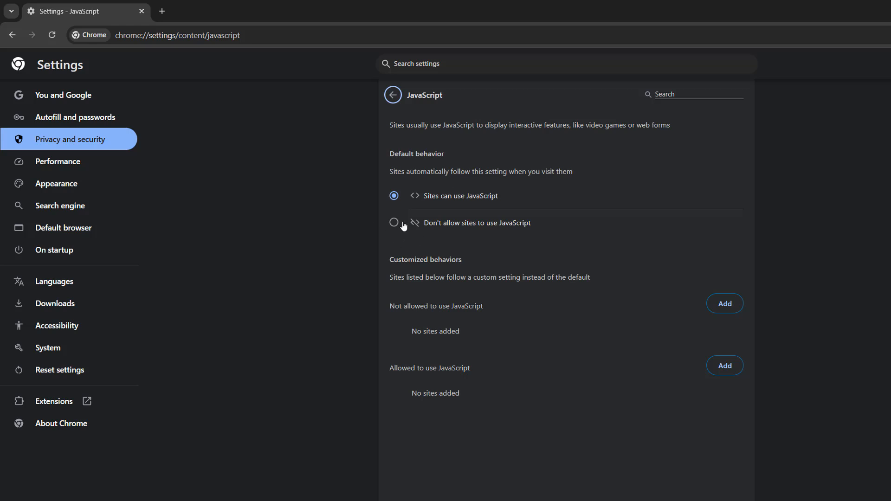
pyautogui.moveTo(449, 230)
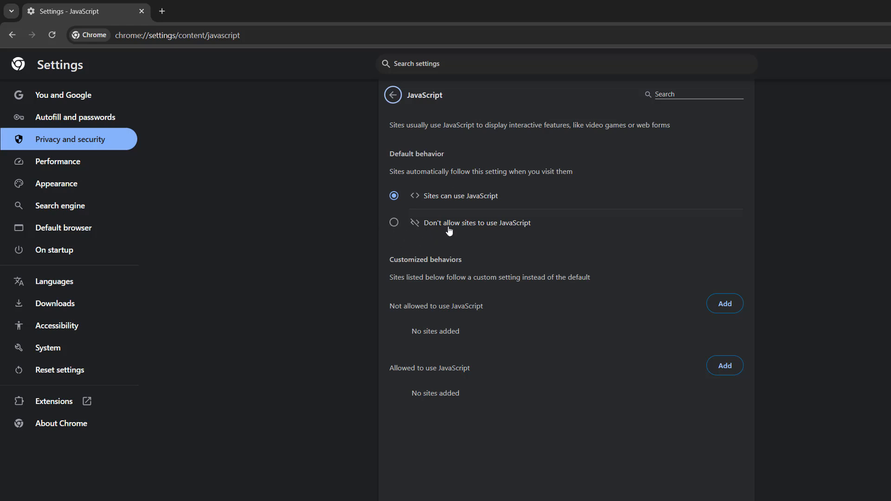
pyautogui.click(394, 222)
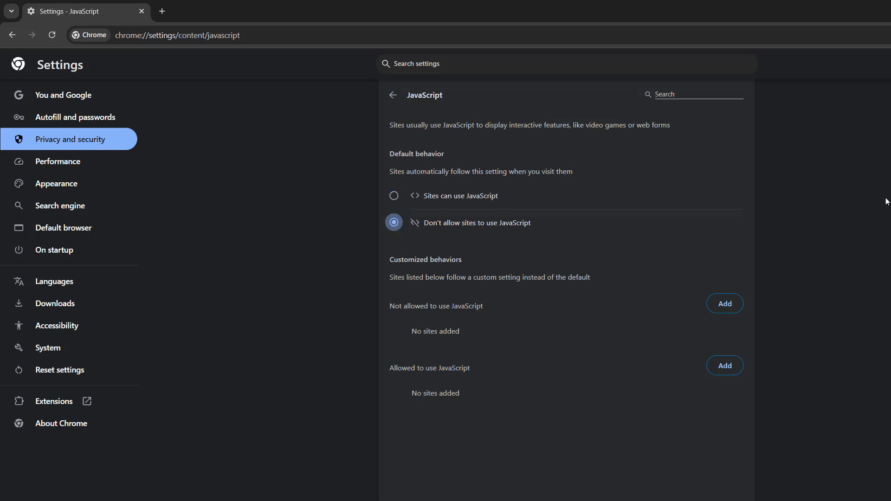
pyautogui.moveTo(393, 196)
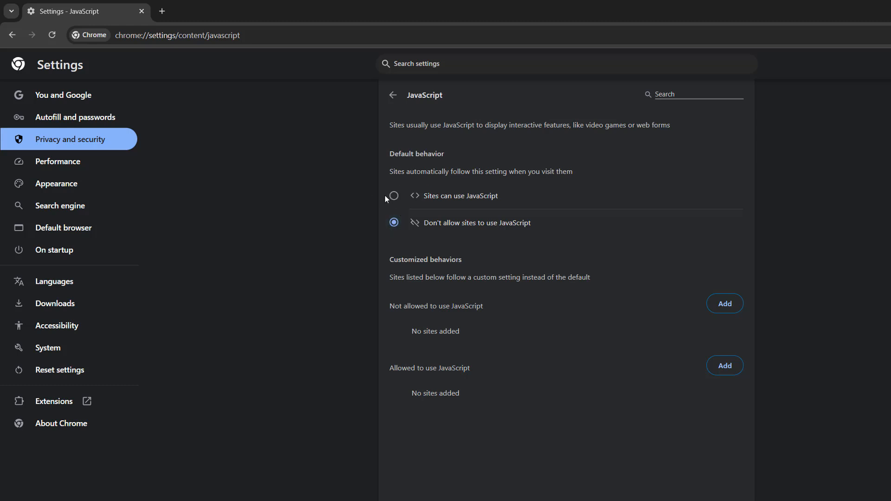
pyautogui.click(393, 196)
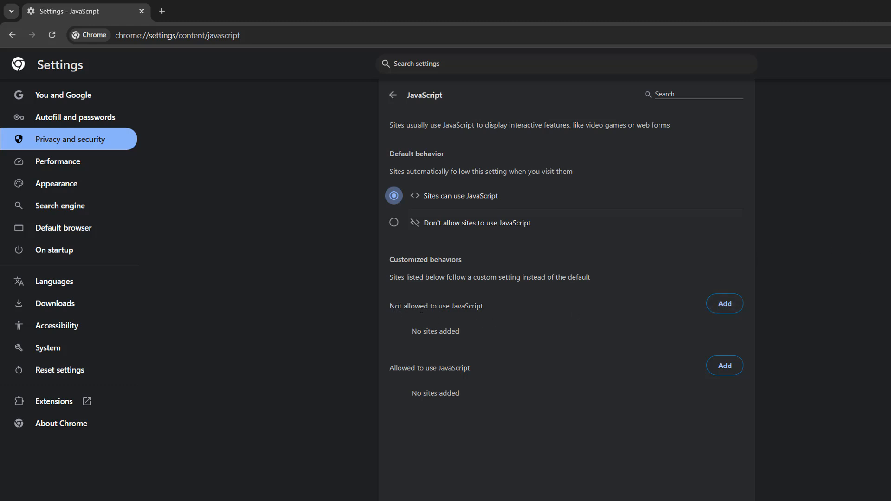
pyautogui.click(724, 303)
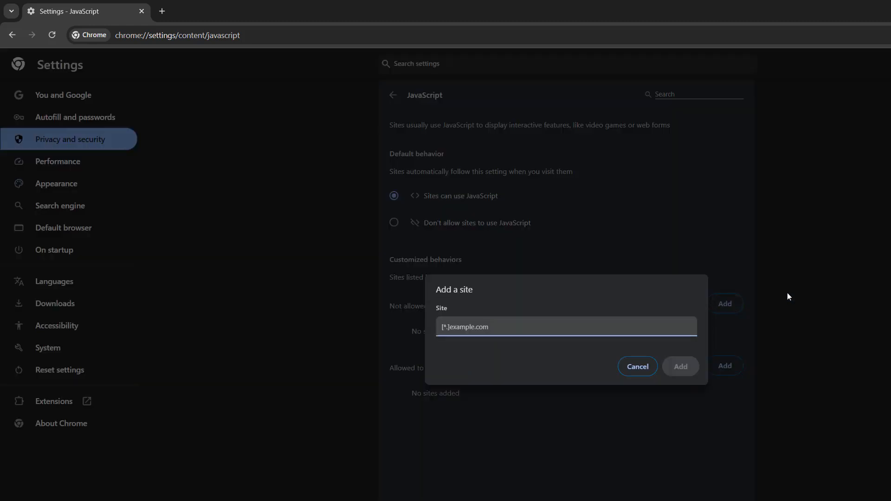
pyautogui.write('www.')
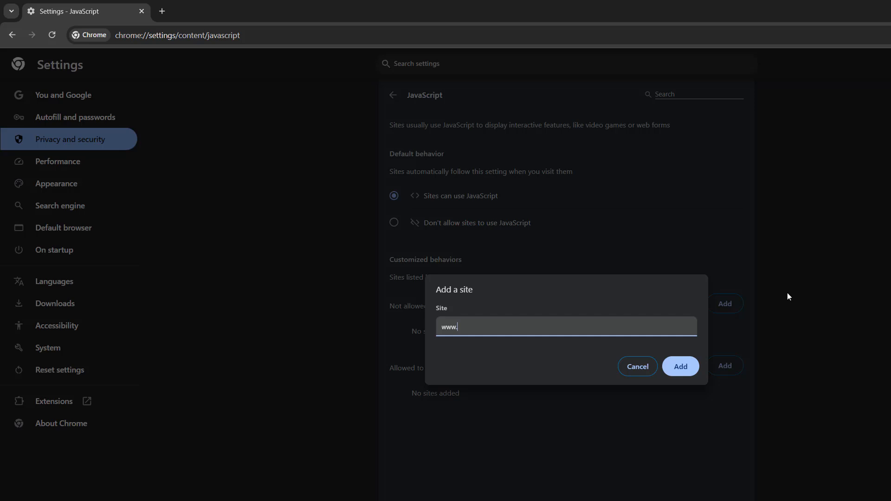
pyautogui.write('google.com')
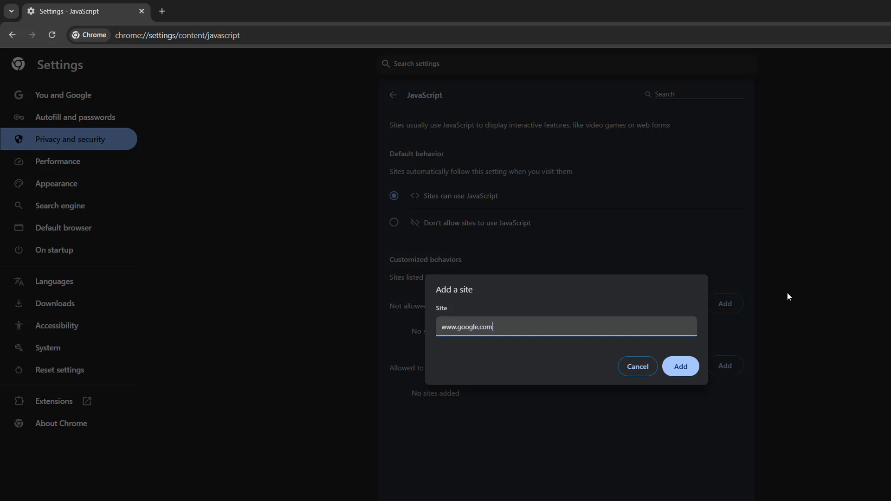
pyautogui.click(680, 366)
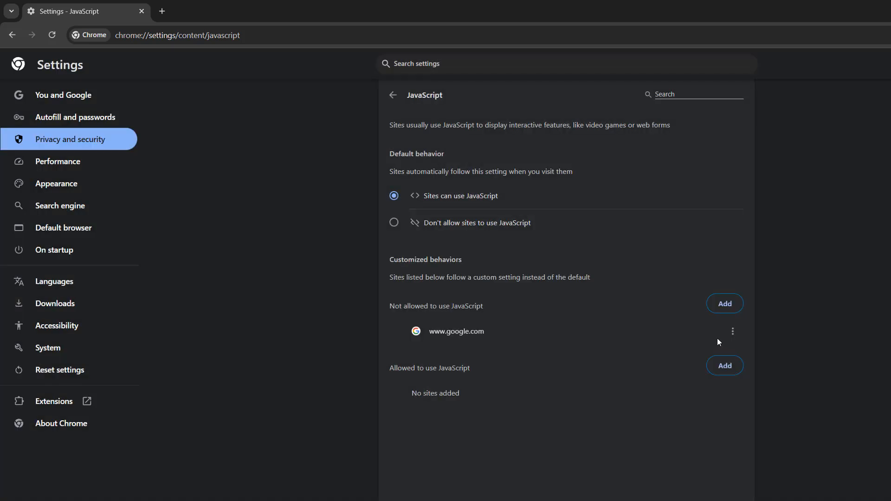
pyautogui.moveTo(720, 341)
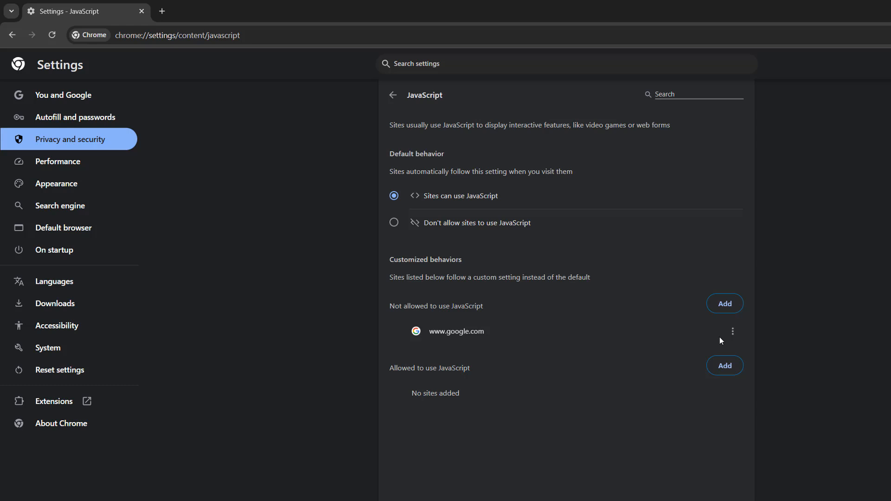
pyautogui.moveTo(586, 330)
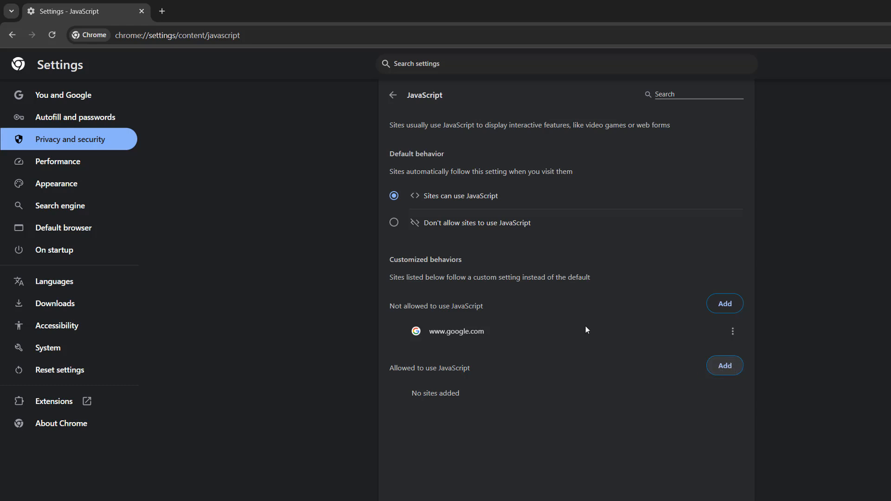
pyautogui.click(393, 222)
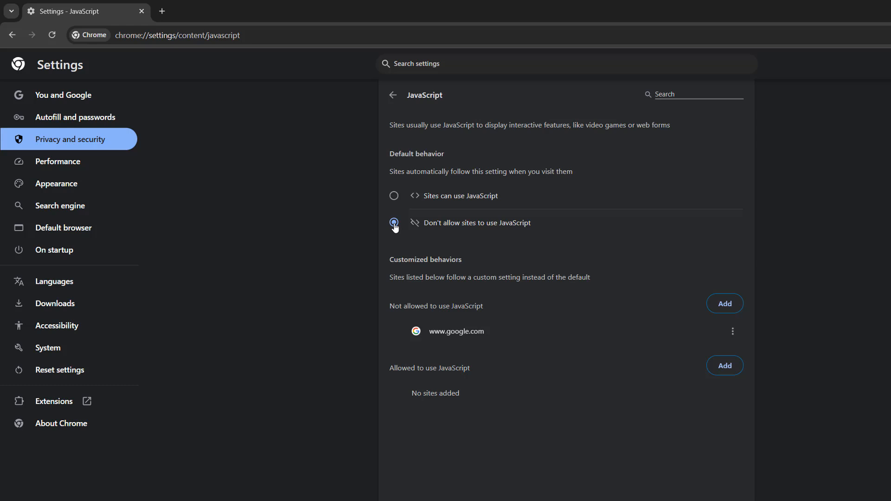
pyautogui.click(393, 222)
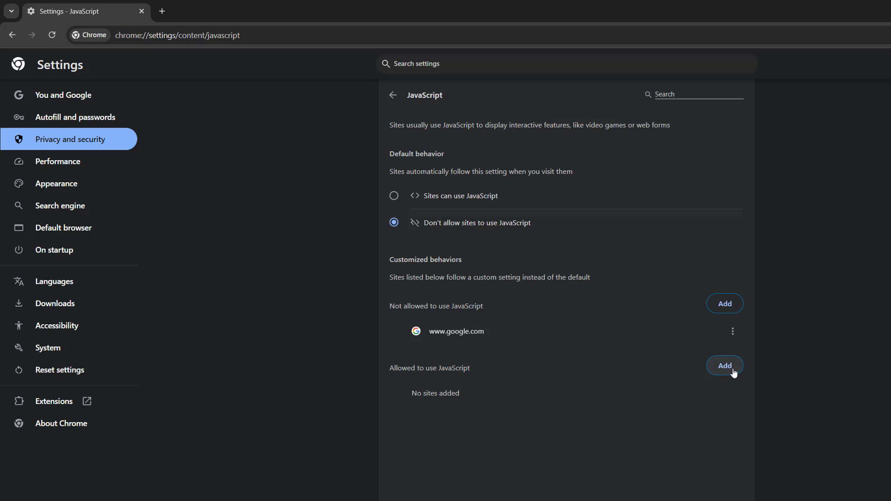
pyautogui.click(724, 365)
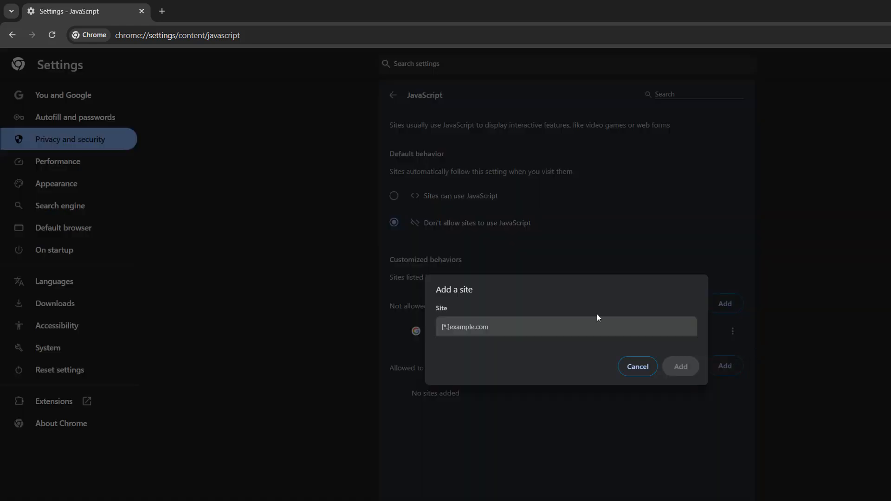
pyautogui.write('www.')
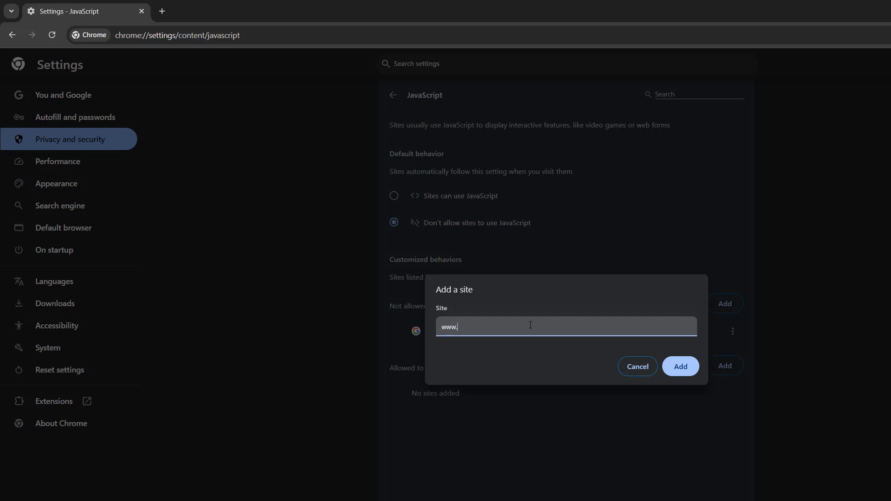
pyautogui.write('bing.co')
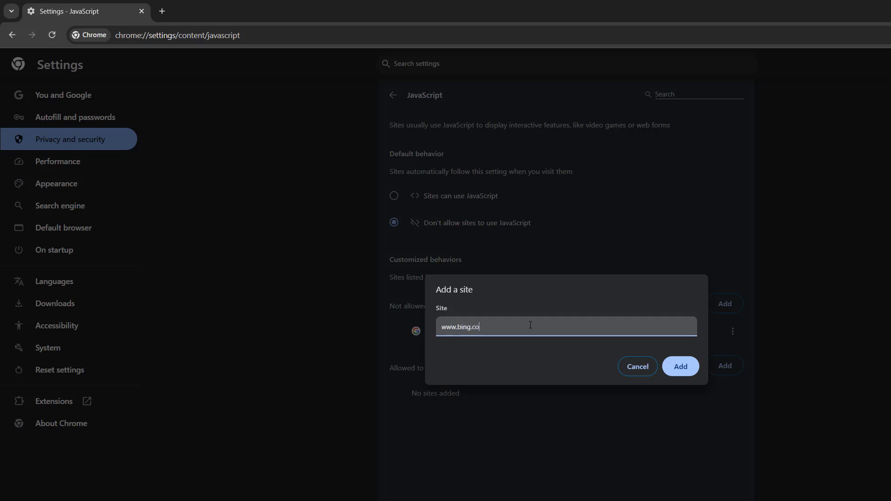
pyautogui.click(679, 366)
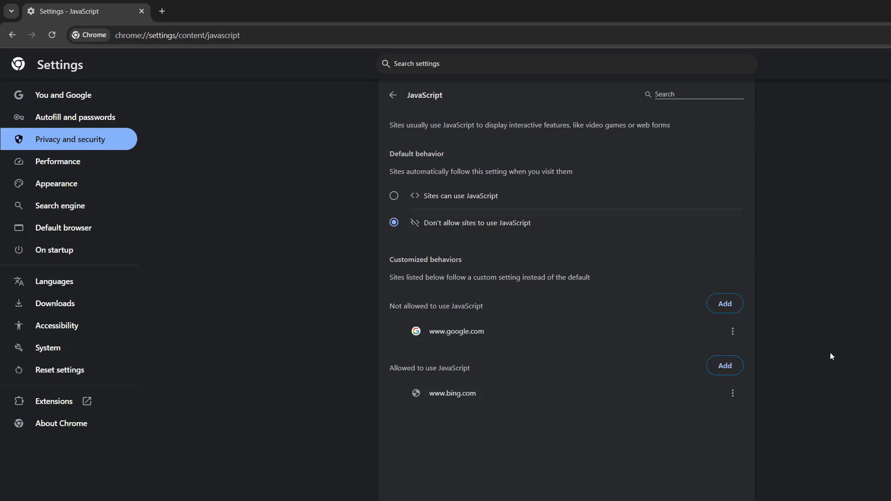
pyautogui.moveTo(793, 345)
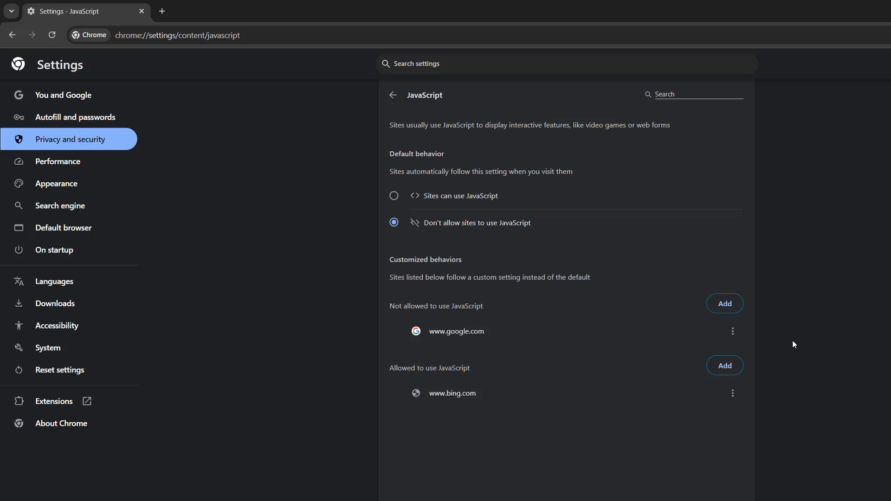